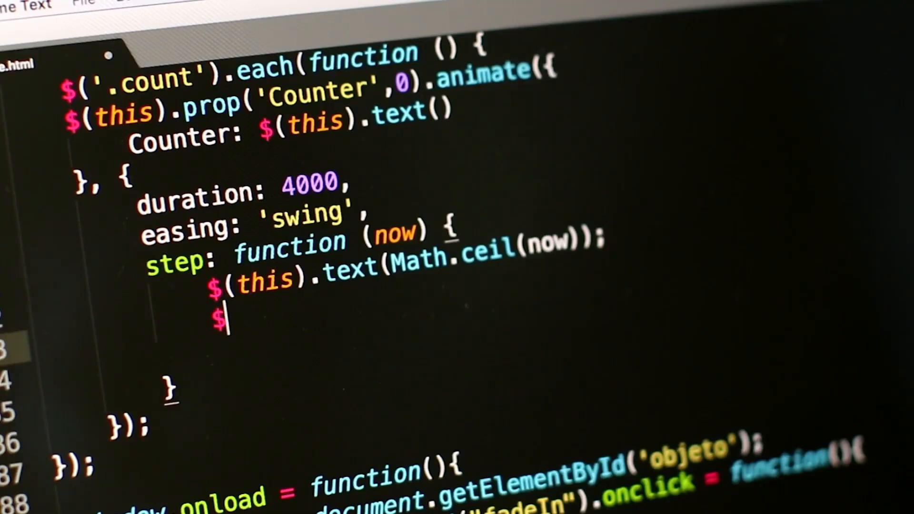
# - Add $(this).html(text); to the step callback
pyautogui.write('(this).')
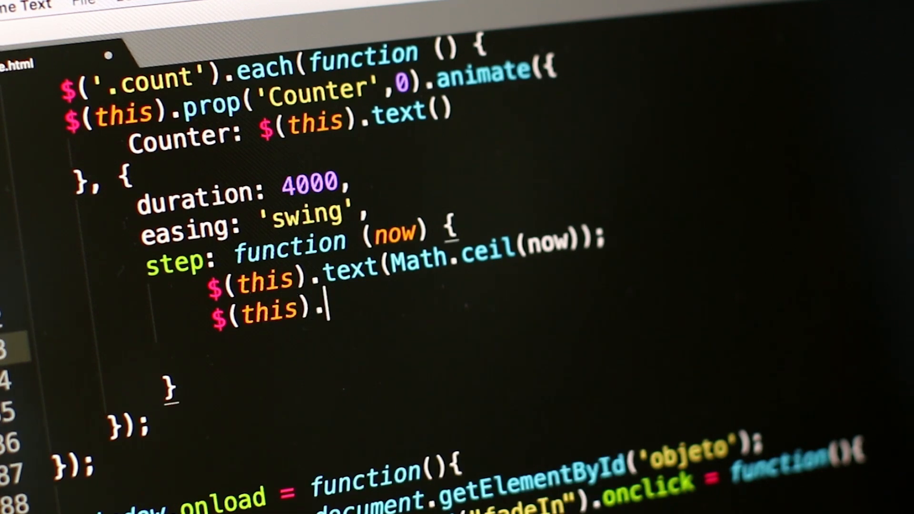
pyautogui.write('html();')
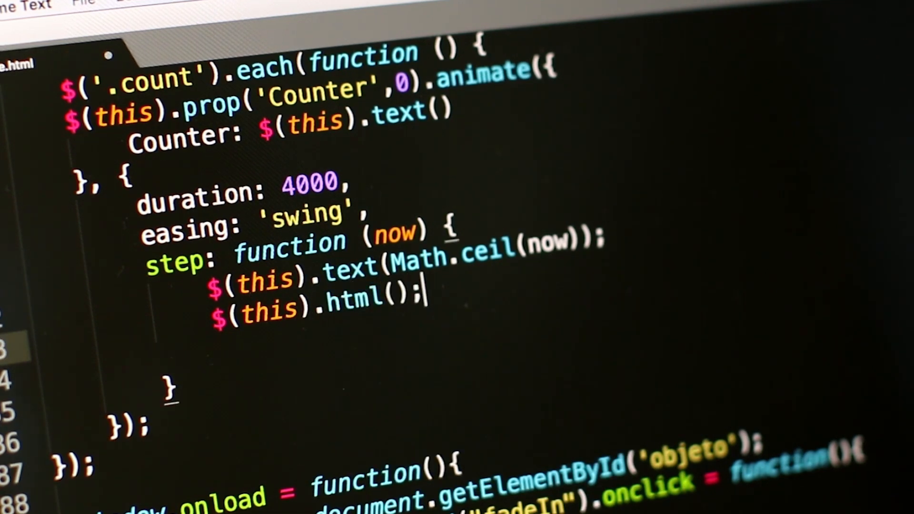
pyautogui.write('text')
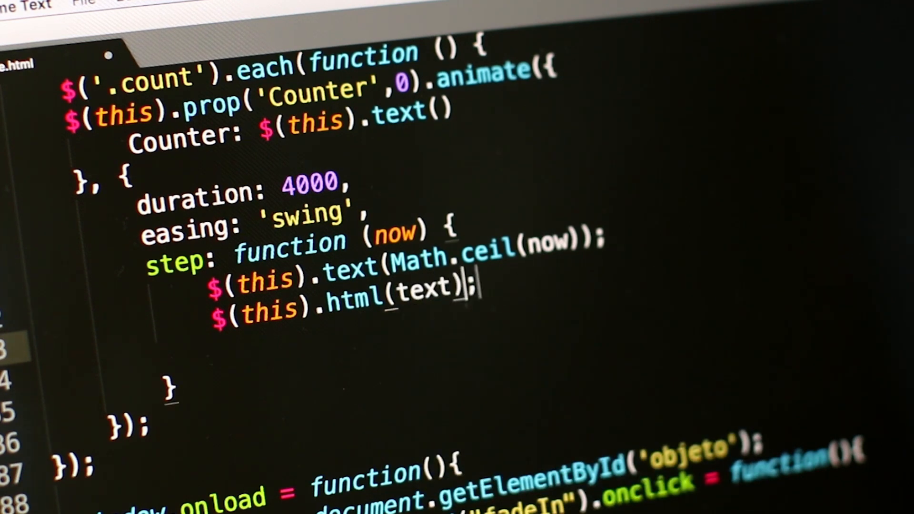
# - On a new line, open an if (initial == 0) { } block and begin typing increment
pyautogui.press('enter')
pyautogui.write('if(initial == 0')
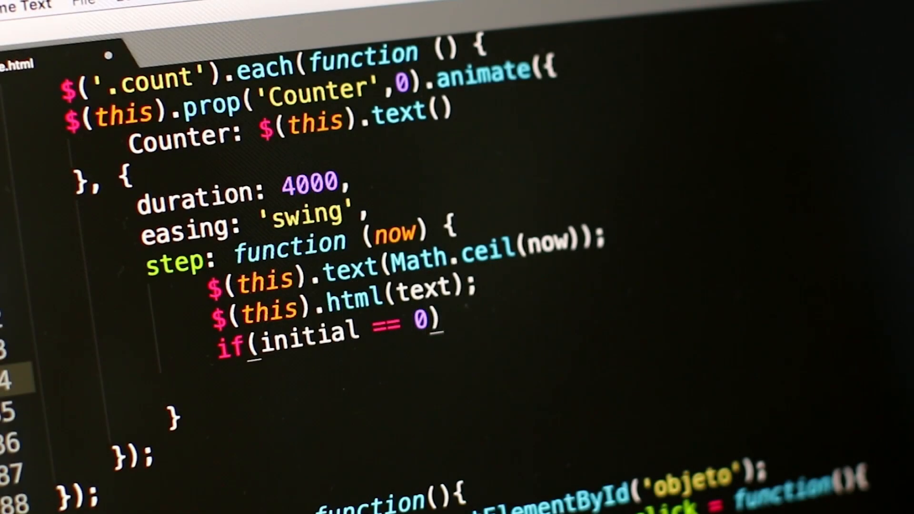
pyautogui.write('{}')
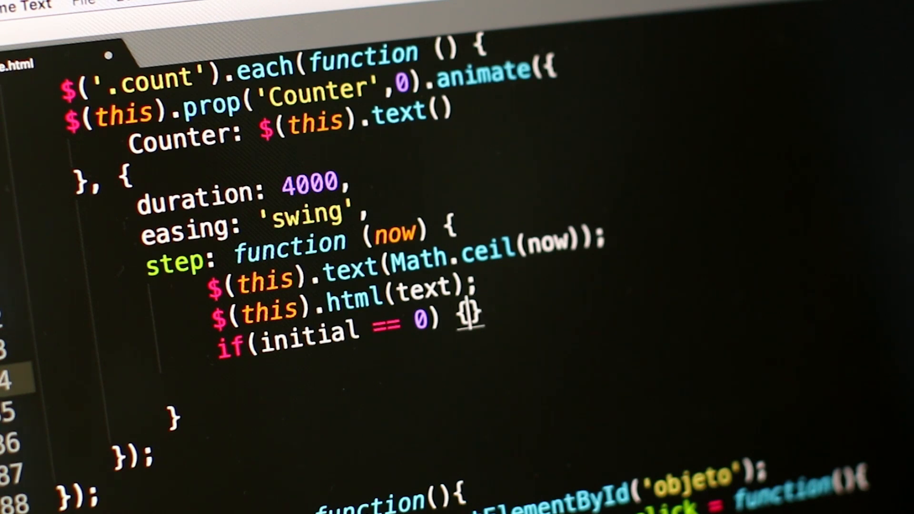
pyautogui.write('incr')
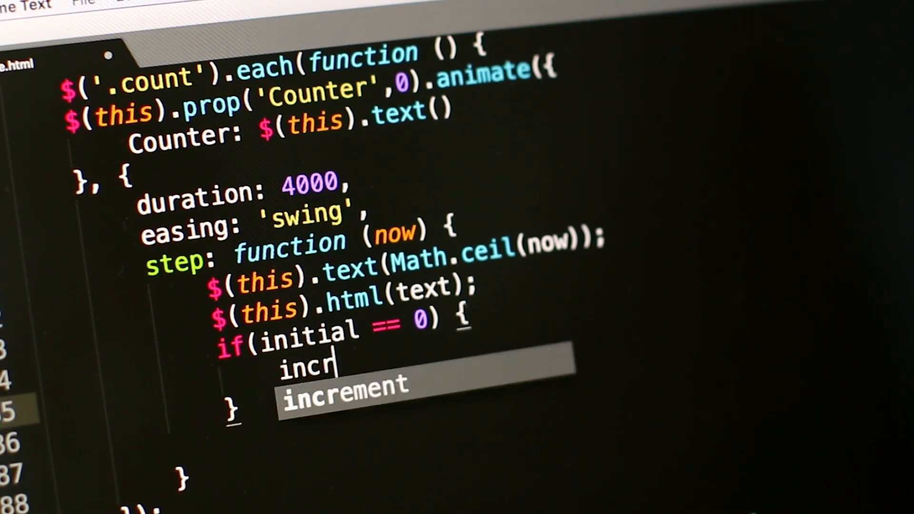